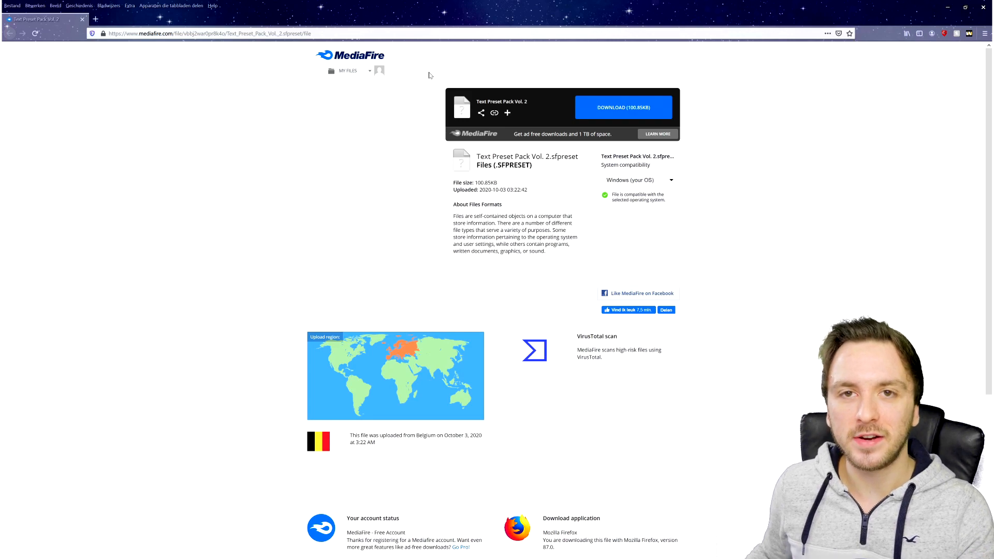
{"action": "mouse_move", "coordinate": [483, 57]}
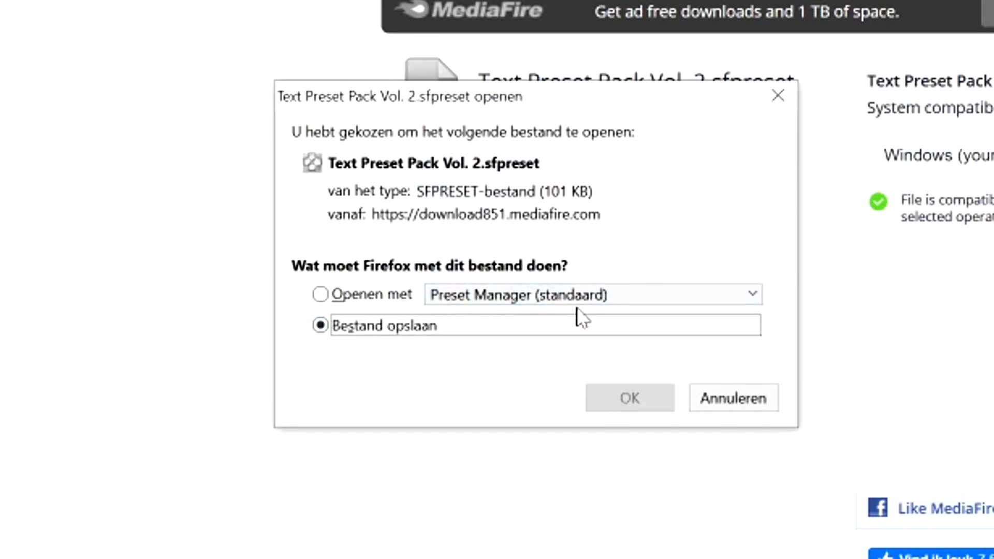
Step: Download Text Preset Pack Vol. 2 from MediaFire, opening it directly in Preset Manager
{"action": "left_click", "coordinate": [320, 325]}
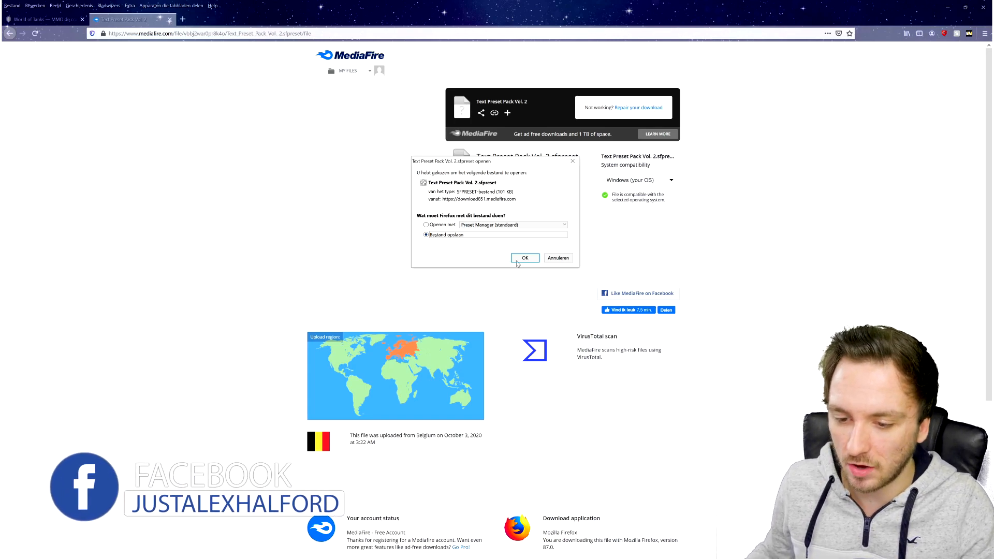
{"action": "left_click", "coordinate": [426, 224]}
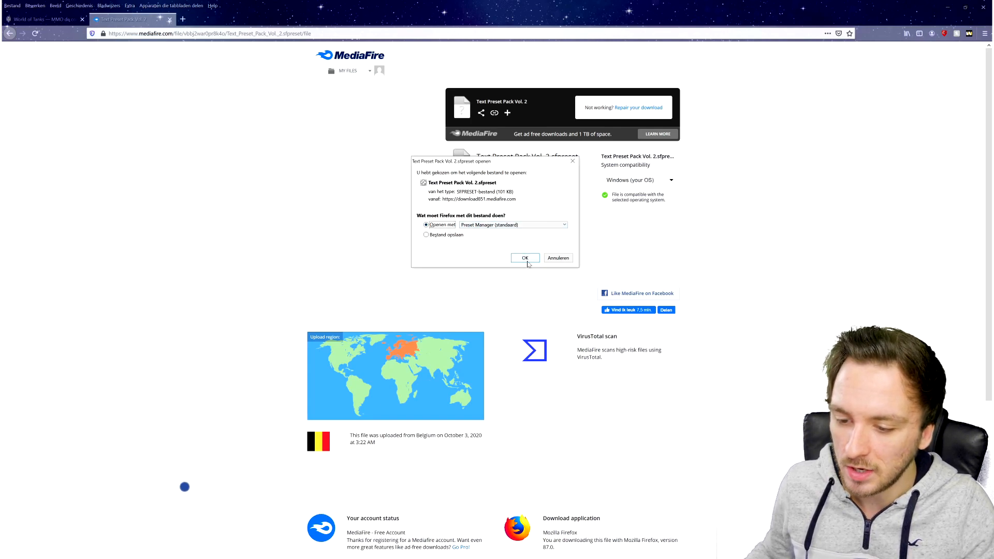
{"action": "left_click", "coordinate": [524, 257]}
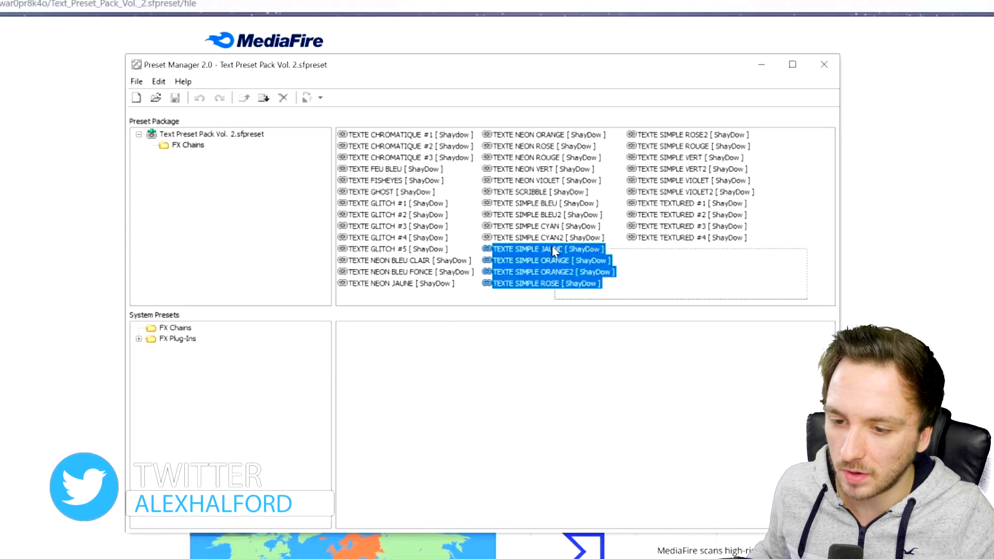
Step: Select every ShayDow FX chain and copy them to the system, choosing No to All
{"action": "key", "text": "ctrl+a"}
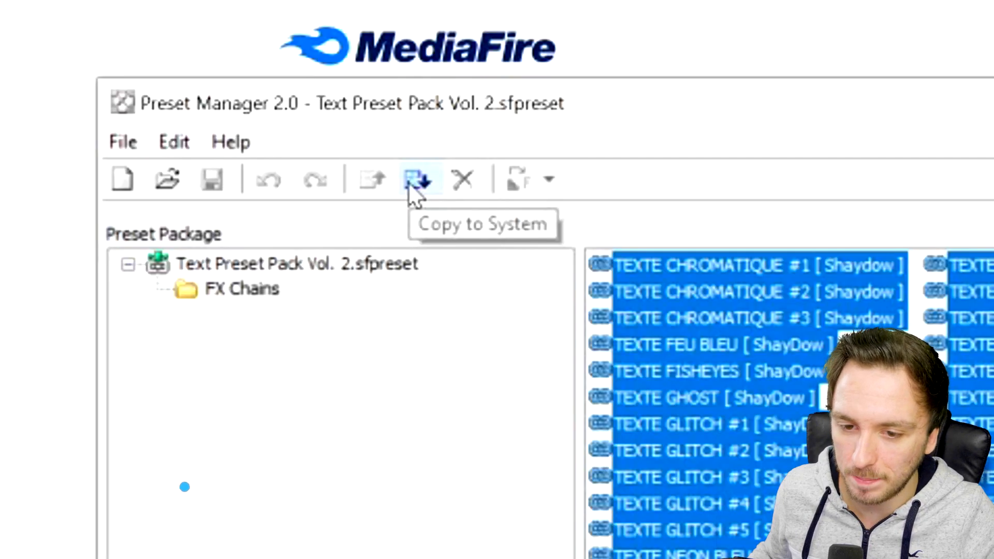
{"action": "left_click", "coordinate": [418, 180]}
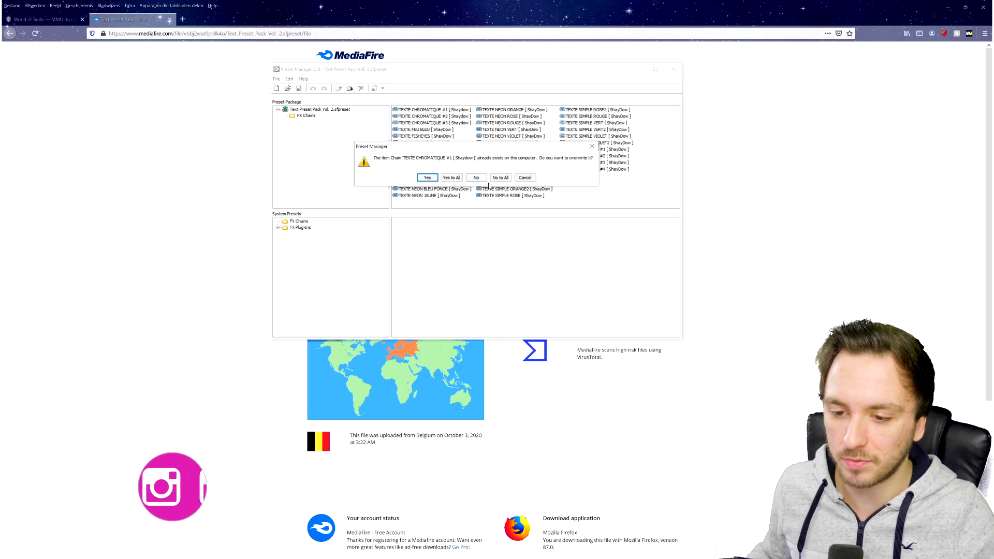
{"action": "mouse_move", "coordinate": [472, 164]}
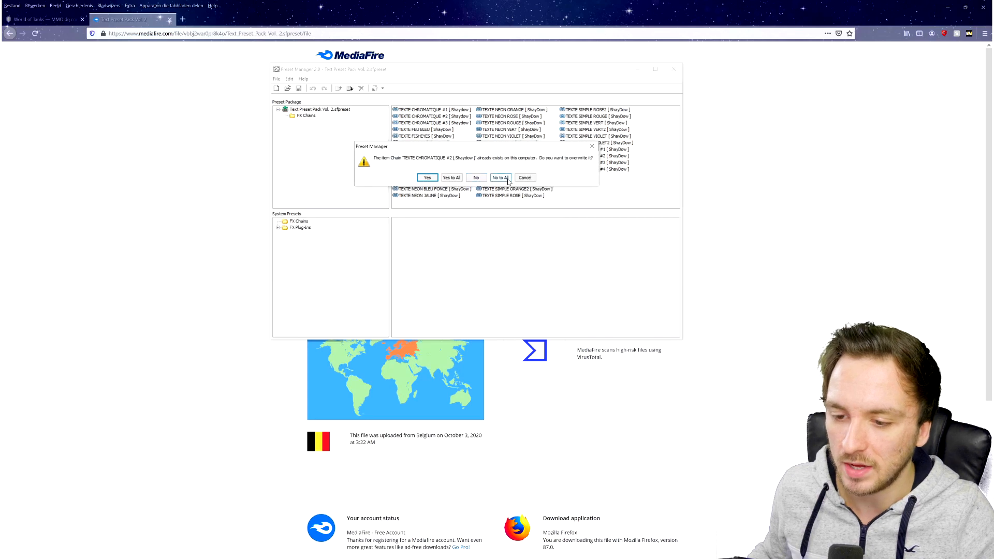
{"action": "left_click", "coordinate": [500, 177]}
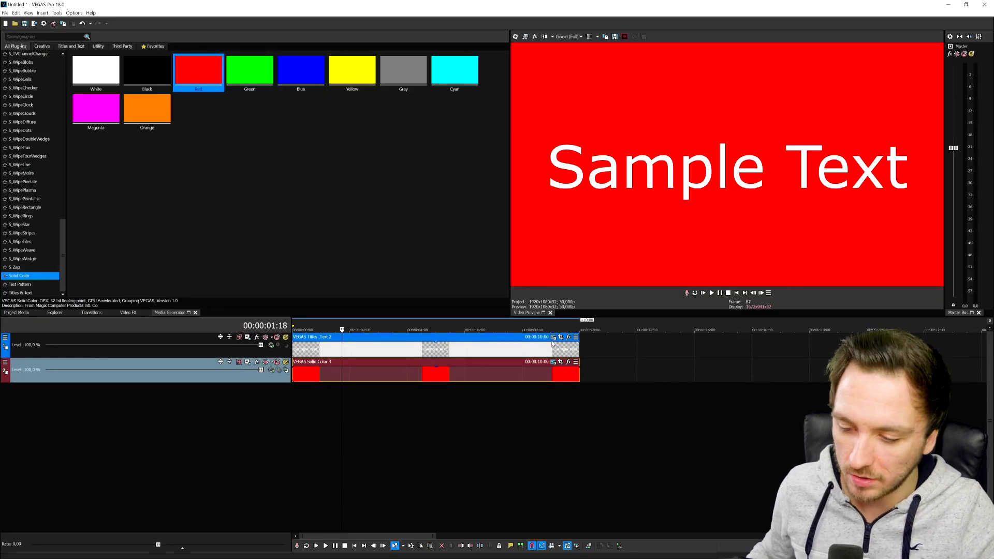
{"action": "mouse_move", "coordinate": [553, 337]}
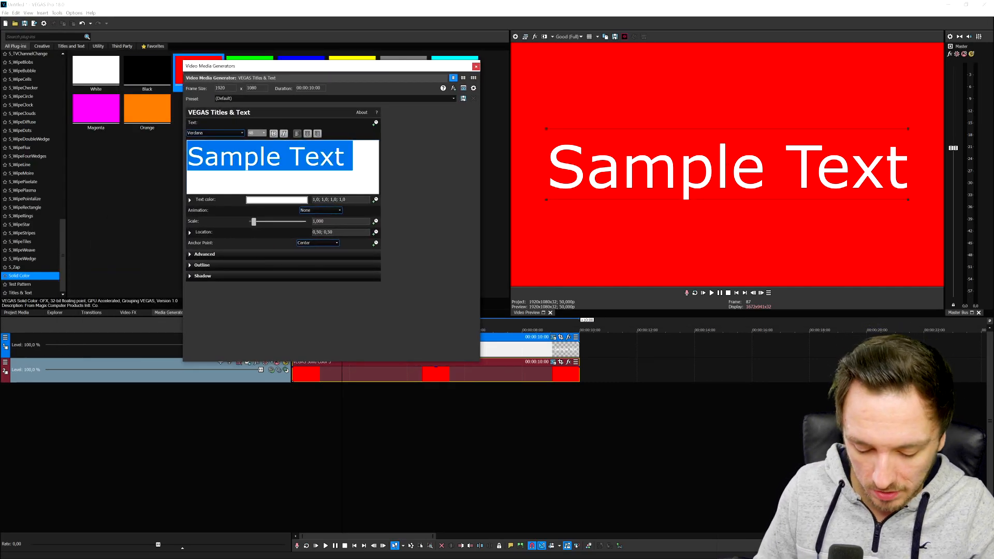
Step: Type 'JustAlexHalford' as the title and give it a black outline about 2.19 wide
{"action": "type", "text": "JustAlexHal"}
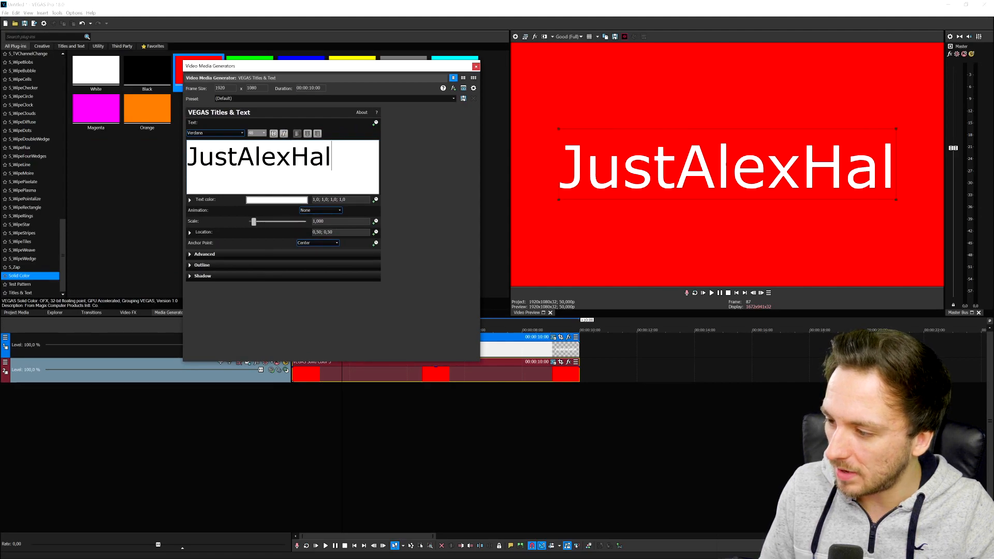
{"action": "type", "text": "ford"}
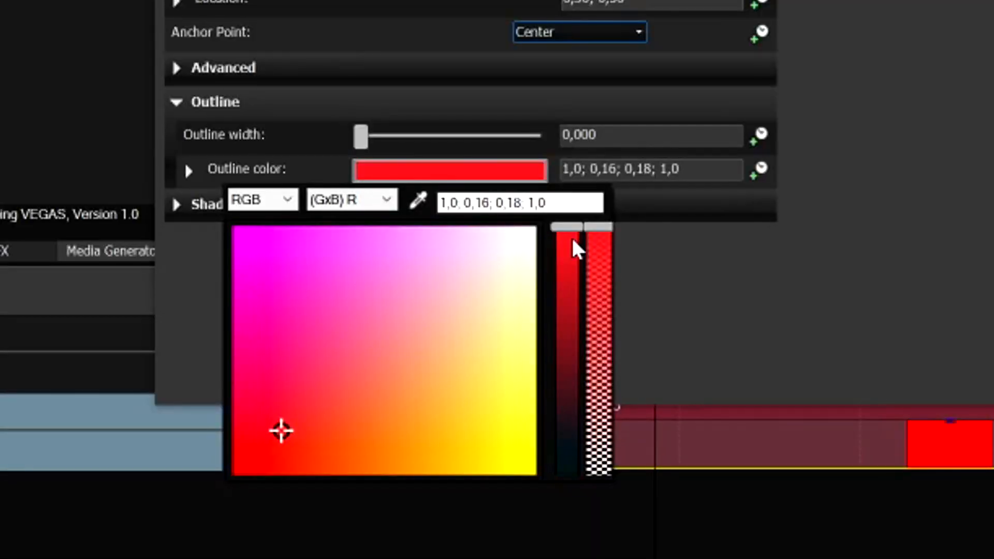
{"action": "left_click_drag", "start_coordinate": [575, 228], "coordinate": [564, 476]}
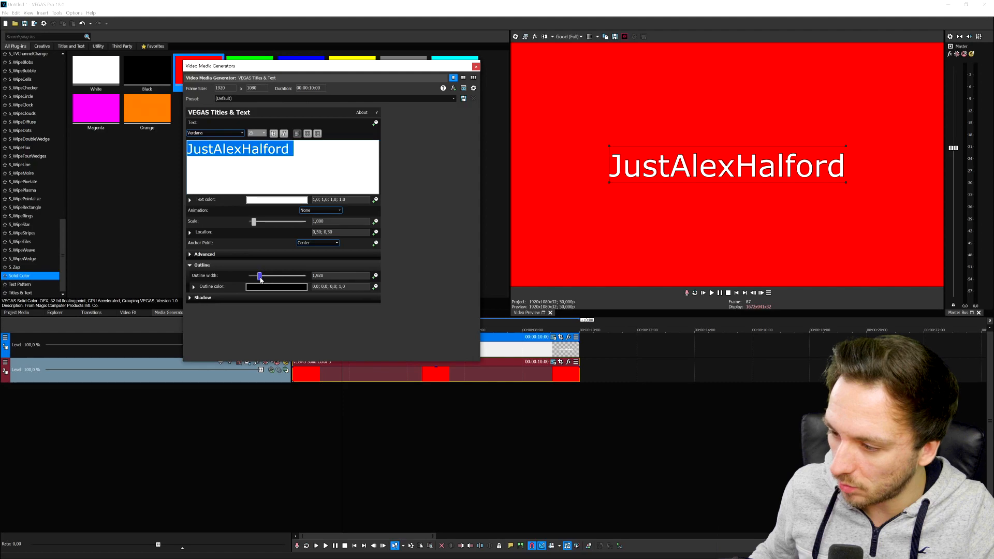
{"action": "left_click_drag", "start_coordinate": [259, 276], "coordinate": [261, 276]}
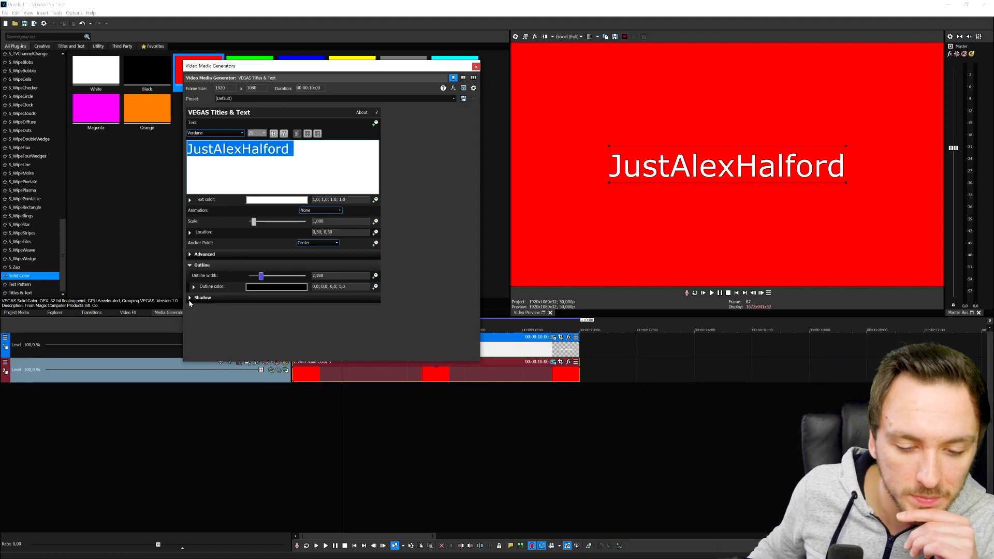
Step: Enable a drop shadow on the JustAlexHalford title and adjust its offset
{"action": "left_click", "coordinate": [203, 297]}
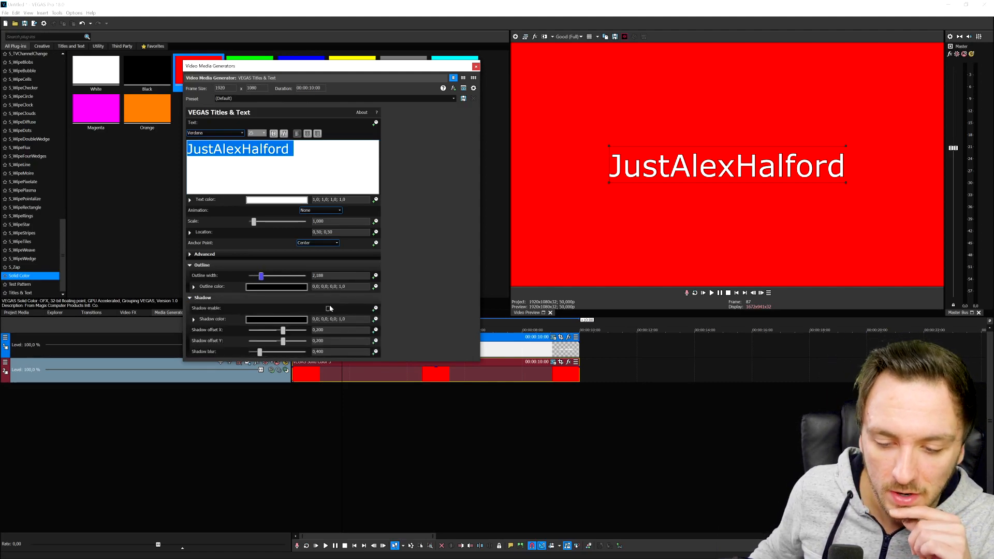
{"action": "left_click", "coordinate": [328, 308]}
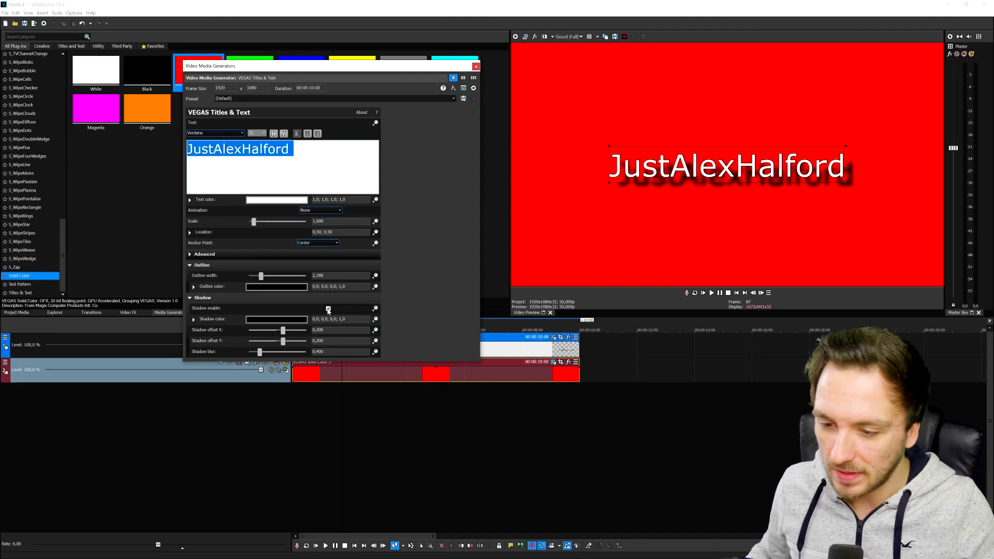
{"action": "left_click", "coordinate": [328, 308]}
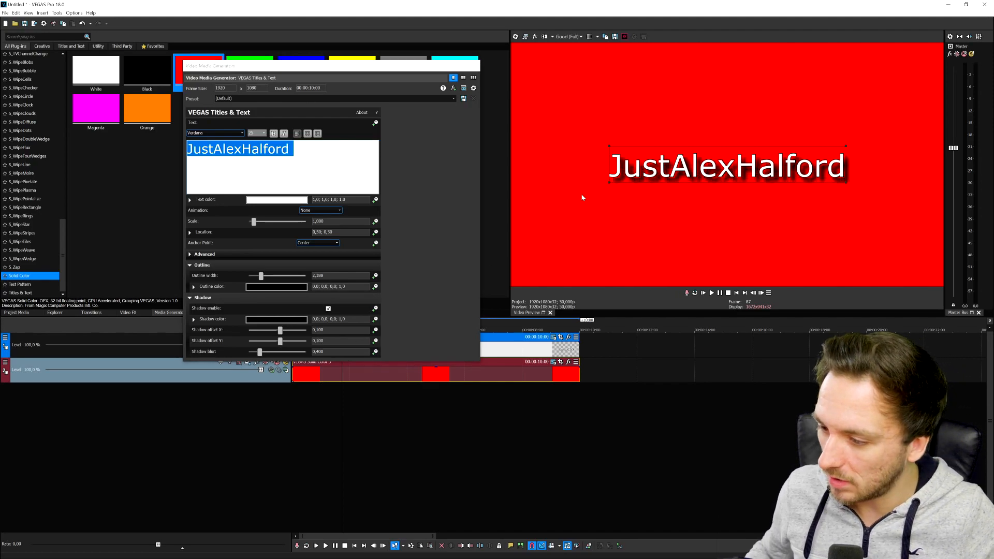
{"action": "left_click", "coordinate": [474, 97]}
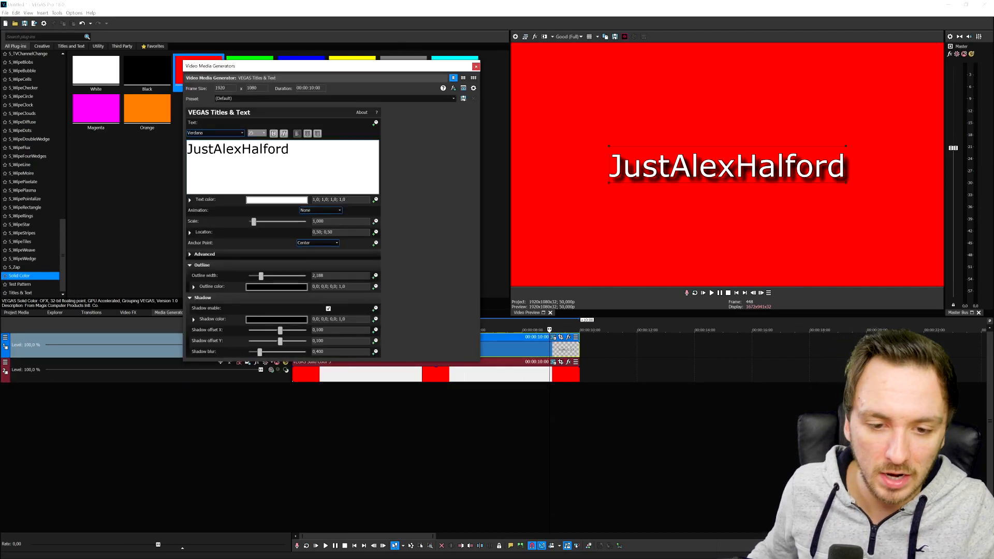
{"action": "left_click", "coordinate": [475, 65]}
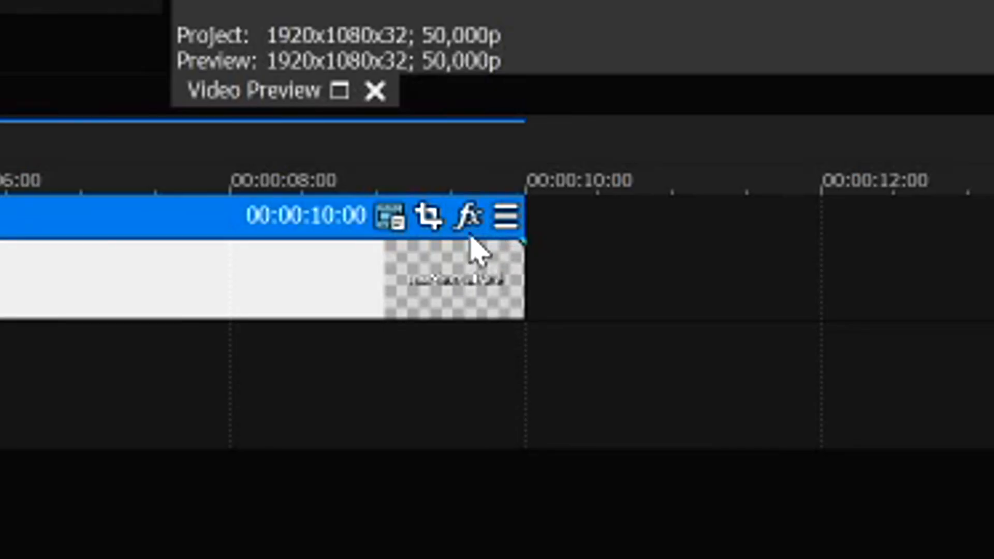
{"action": "mouse_move", "coordinate": [469, 218]}
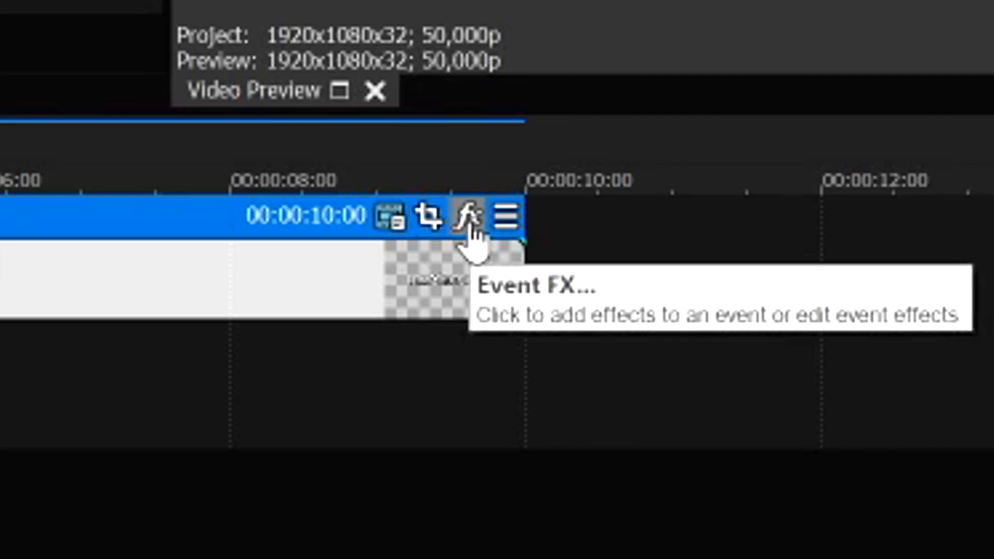
Step: Open the title event's Event FX and confirm a ShayDow preset in the Plug-In Chooser
{"action": "left_click", "coordinate": [466, 218]}
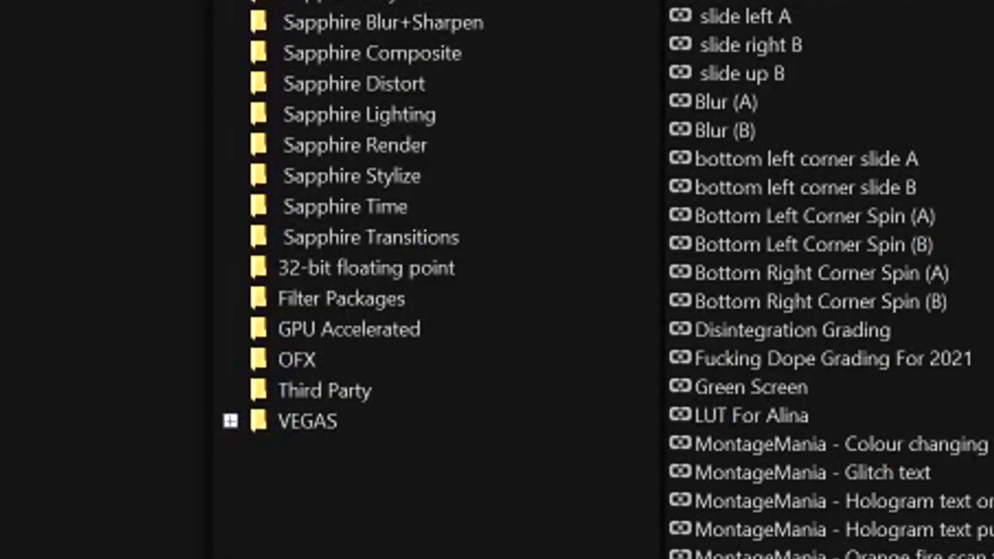
{"action": "mouse_move", "coordinate": [340, 323]}
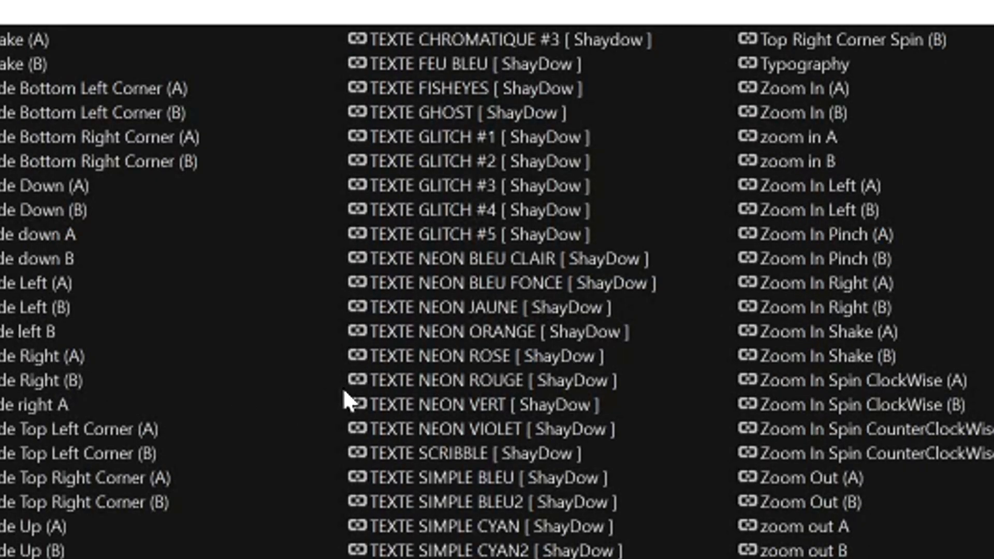
{"action": "mouse_move", "coordinate": [488, 161]}
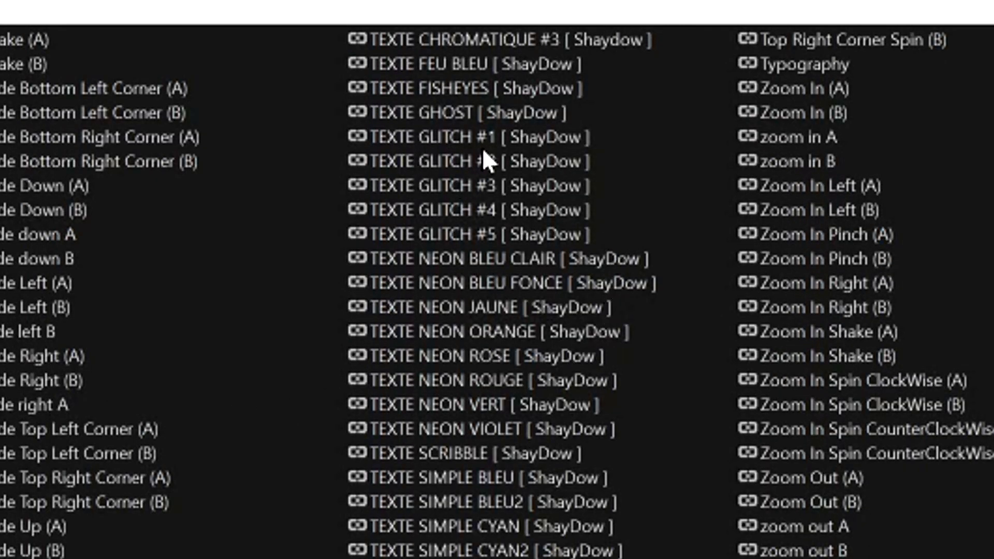
{"action": "mouse_move", "coordinate": [423, 277]}
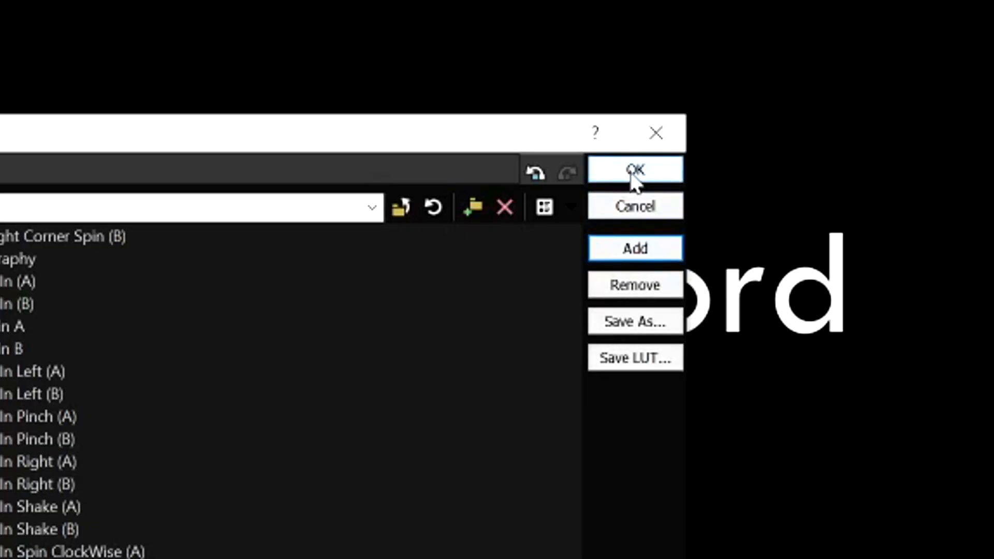
{"action": "left_click", "coordinate": [635, 169]}
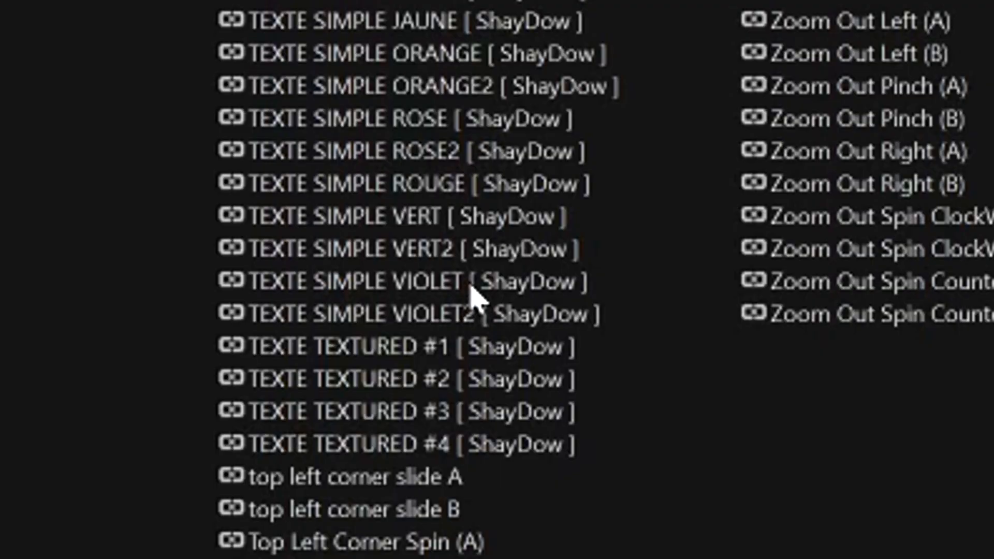
Step: Apply the ShayDow preset chain with S_CartoonPaint, S_Cartoon and S_Flicker to the title
{"action": "left_click", "coordinate": [413, 282]}
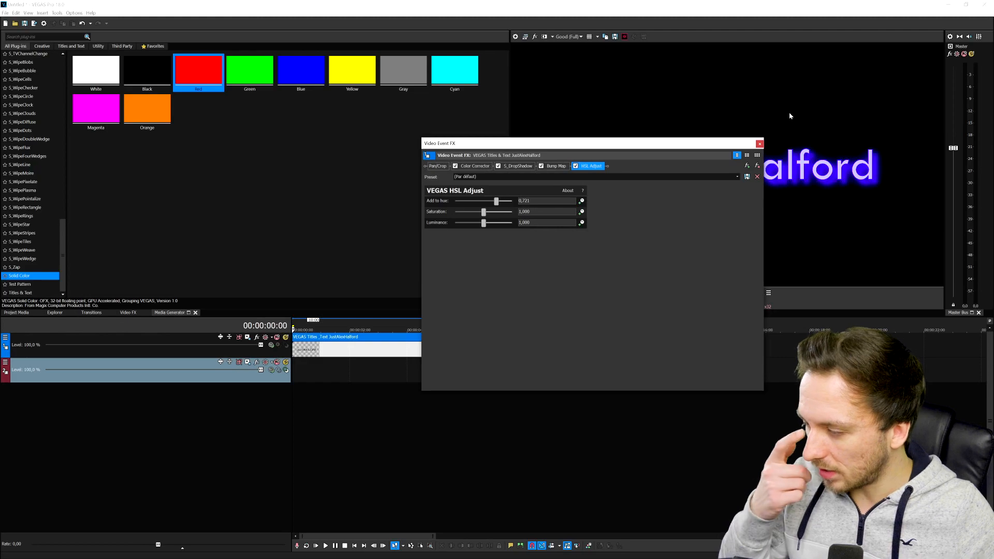
{"action": "mouse_move", "coordinate": [668, 146]}
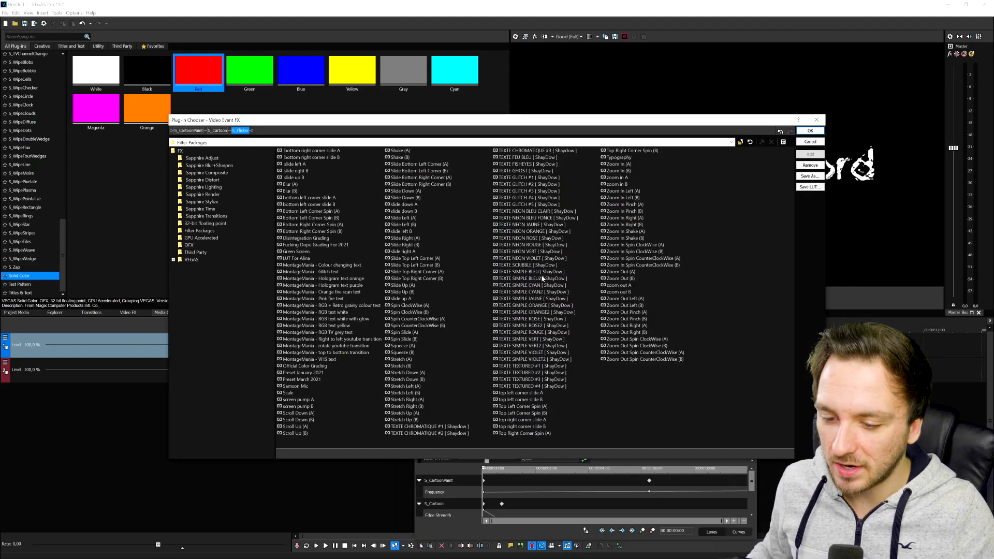
{"action": "left_click", "coordinate": [524, 264]}
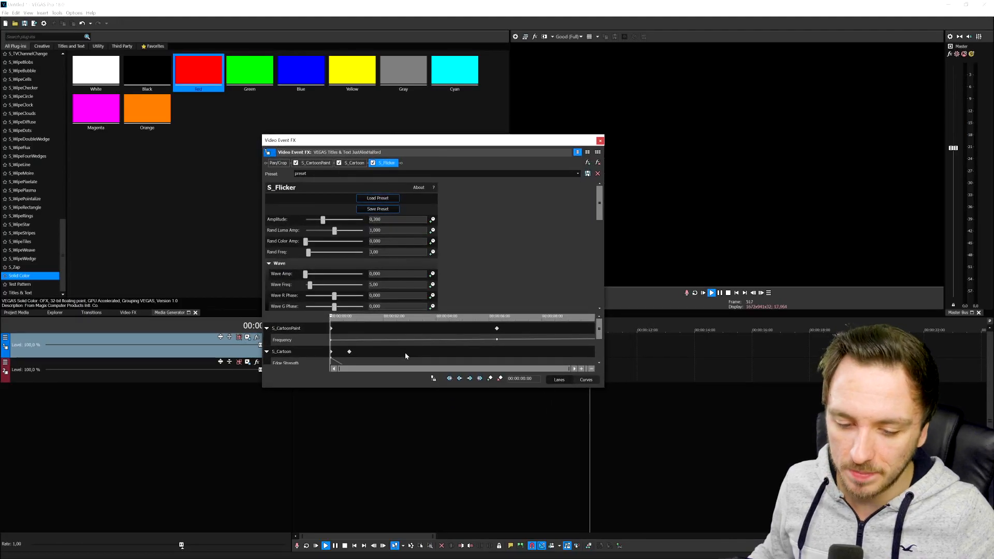
{"action": "left_click", "coordinate": [316, 163]}
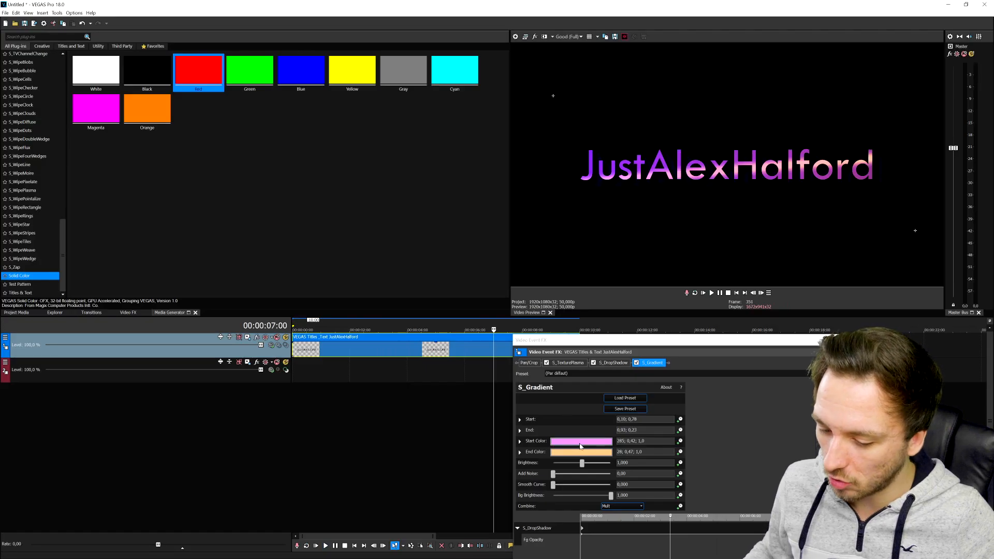
Step: Shift the S_Gradient colours to yellow and pink, checking S_DropShadow and S_TexturePlasma
{"action": "left_click", "coordinate": [579, 440]}
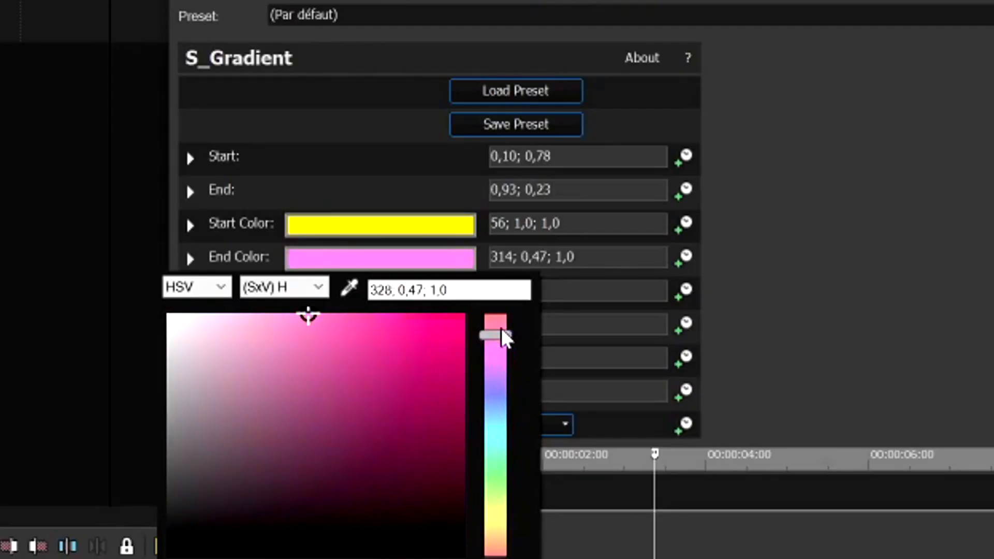
{"action": "left_click_drag", "start_coordinate": [495, 336], "coordinate": [496, 330]}
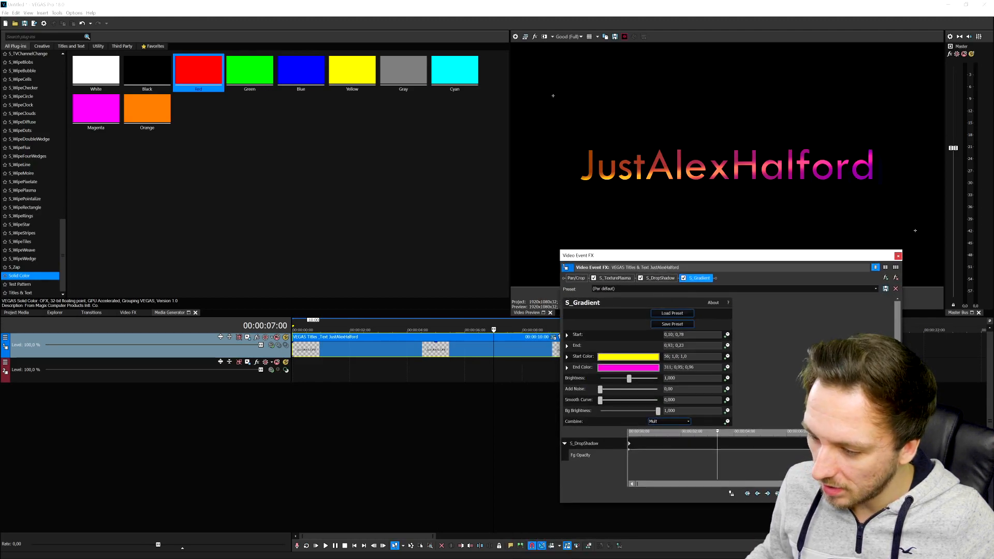
{"action": "left_click", "coordinate": [659, 278]}
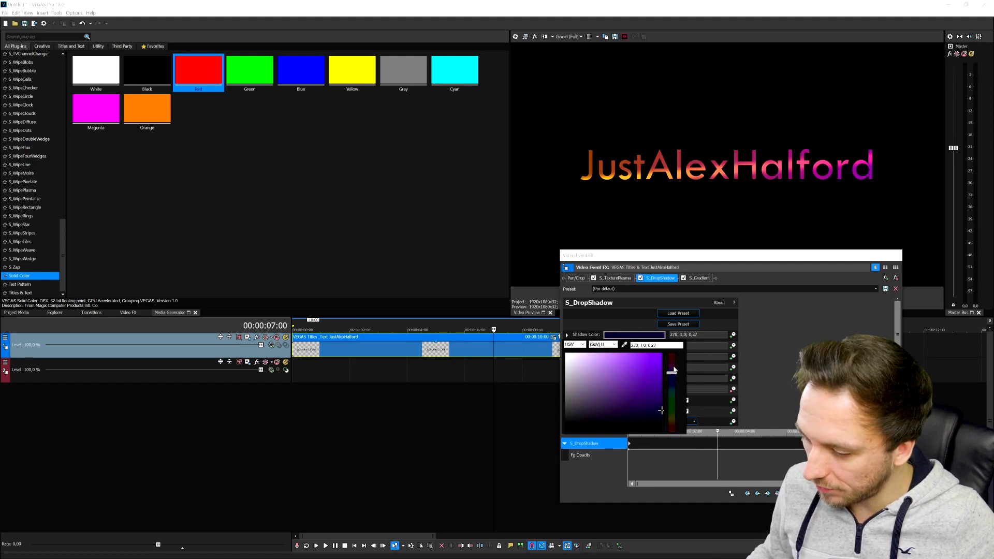
{"action": "left_click", "coordinate": [697, 278]}
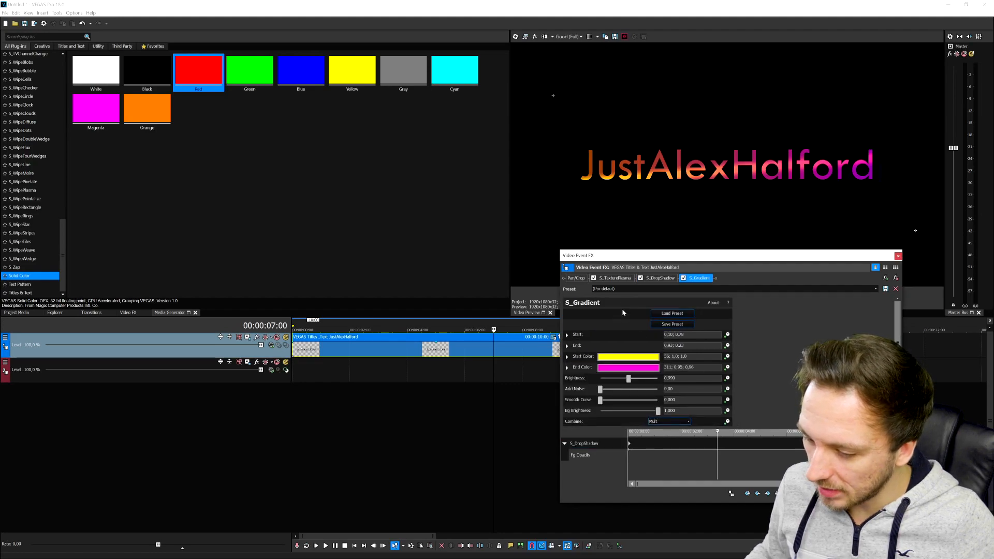
{"action": "left_click", "coordinate": [612, 277]}
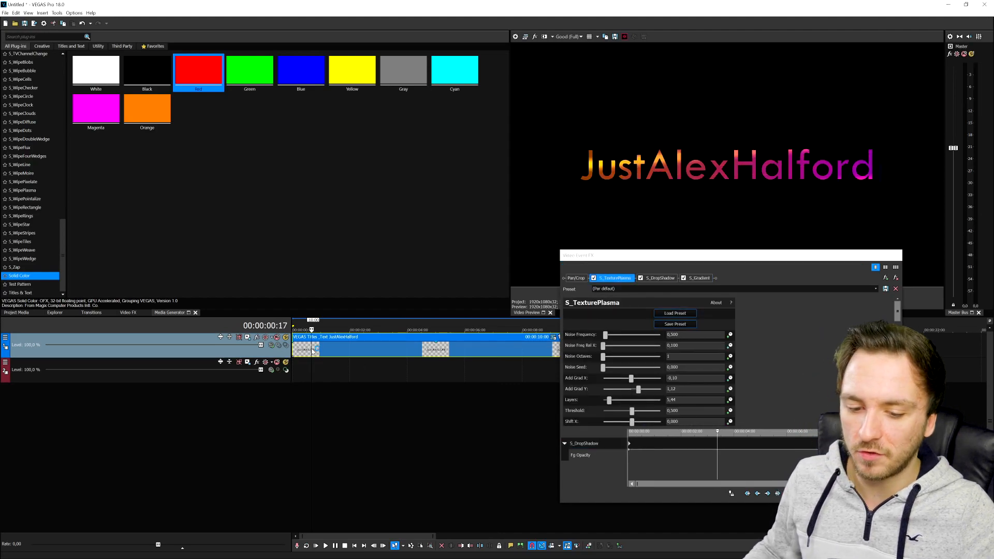